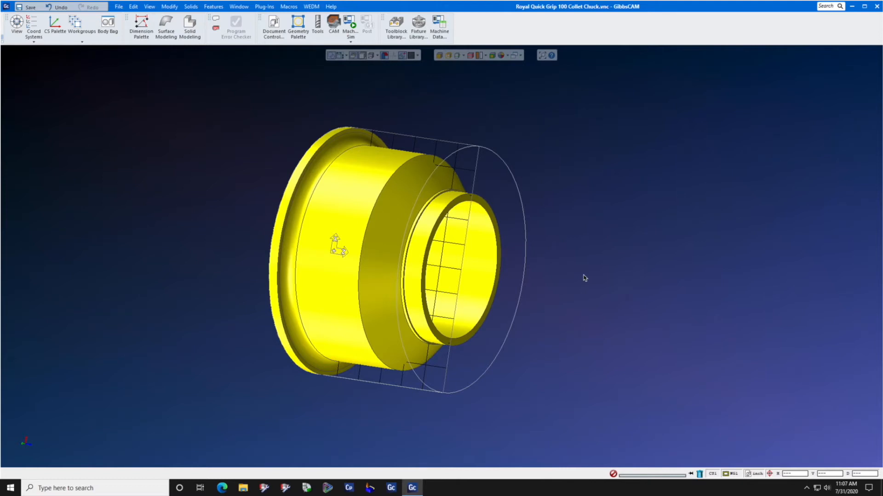
{"action": "mouse_move", "coordinate": [585, 260]}
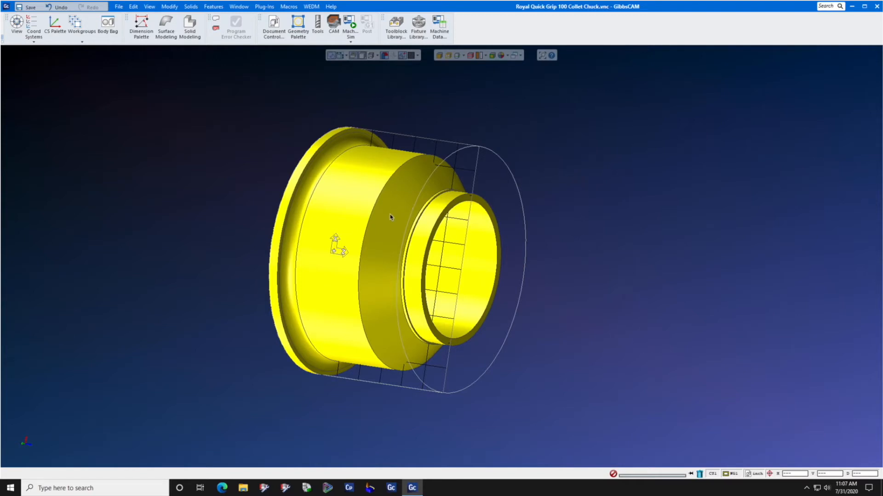
{"action": "mouse_move", "coordinate": [393, 220]}
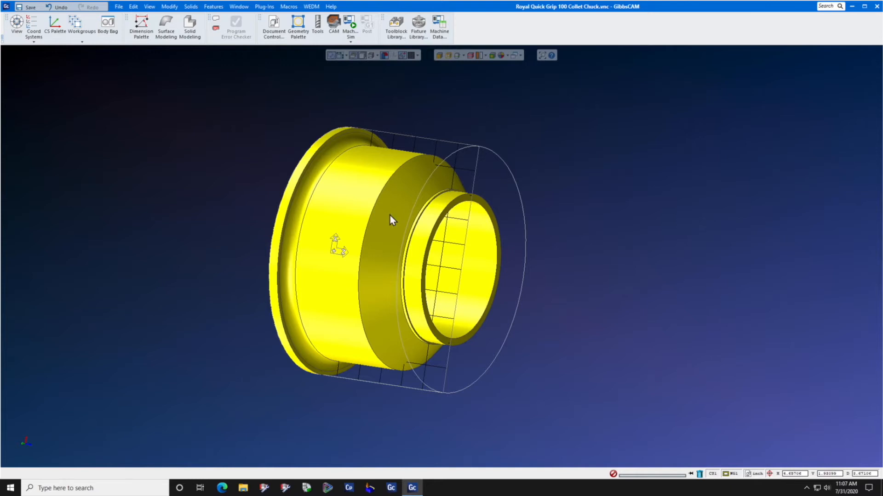
Reorient the chuck model and review the Horizontal Lathe machine and stainless steel ASTM A296 material in Document Control
{"action": "left_click_drag", "start_coordinate": [391, 220], "coordinate": [416, 233]}
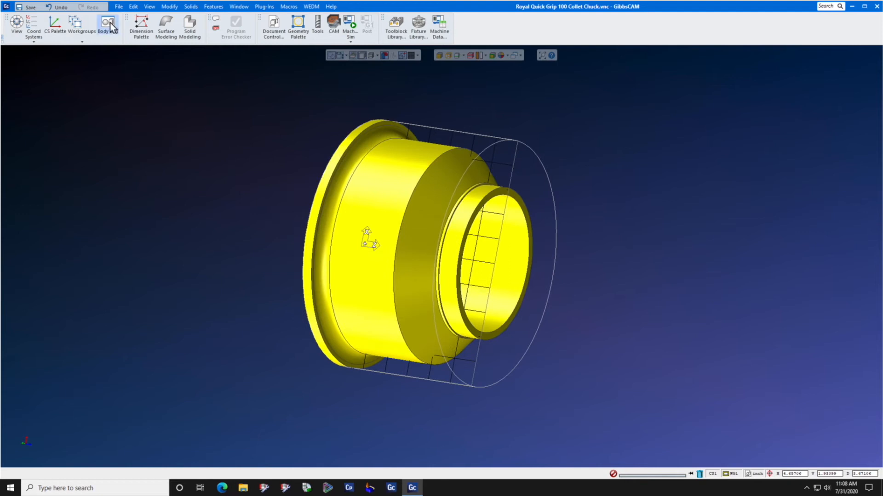
{"action": "left_click", "coordinate": [107, 25]}
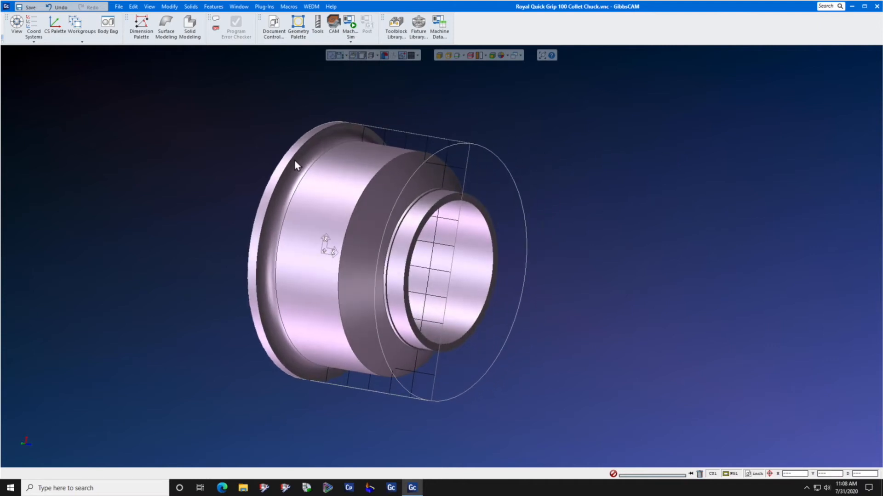
{"action": "left_click", "coordinate": [273, 26]}
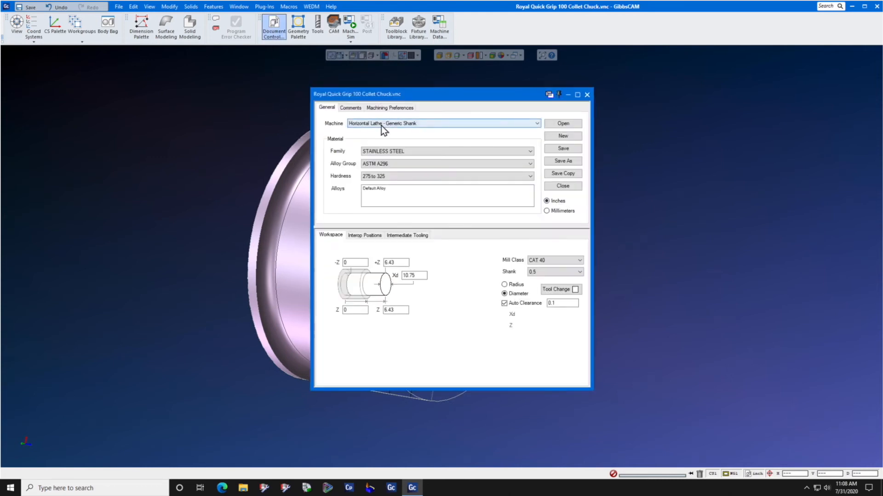
{"action": "mouse_move", "coordinate": [379, 138]}
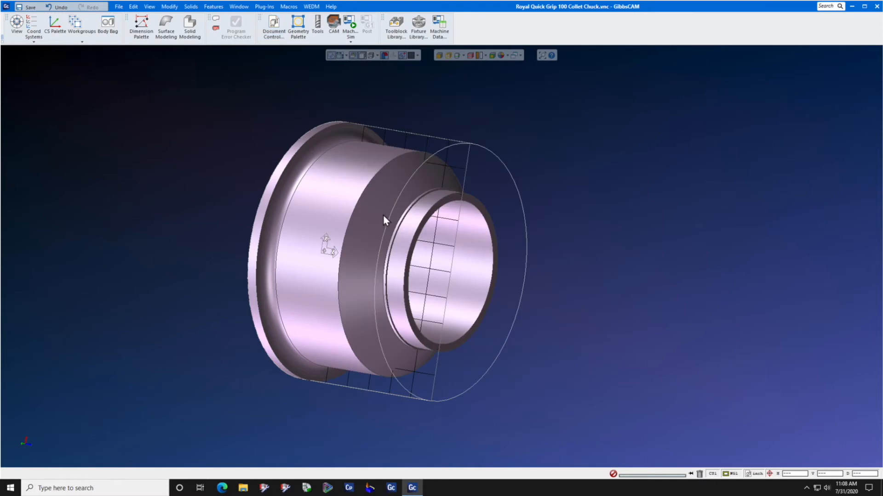
{"action": "left_click_drag", "start_coordinate": [385, 220], "coordinate": [307, 259]}
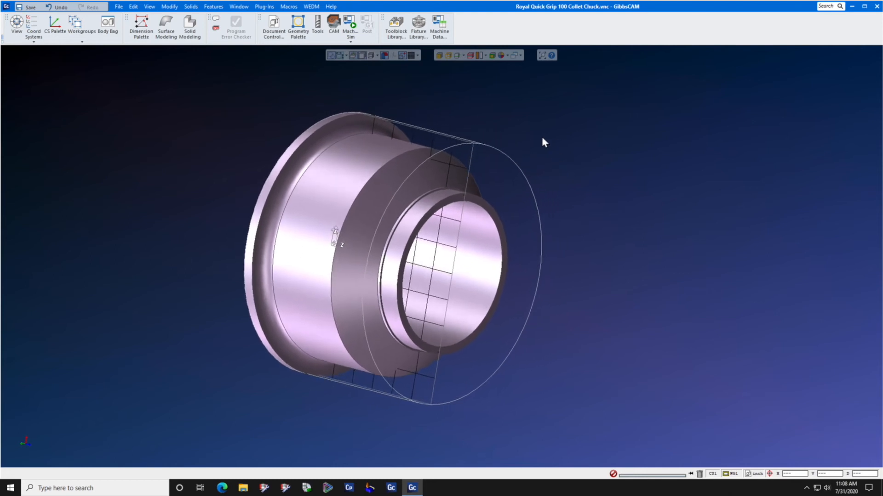
{"action": "left_click_drag", "start_coordinate": [543, 142], "coordinate": [507, 122]}
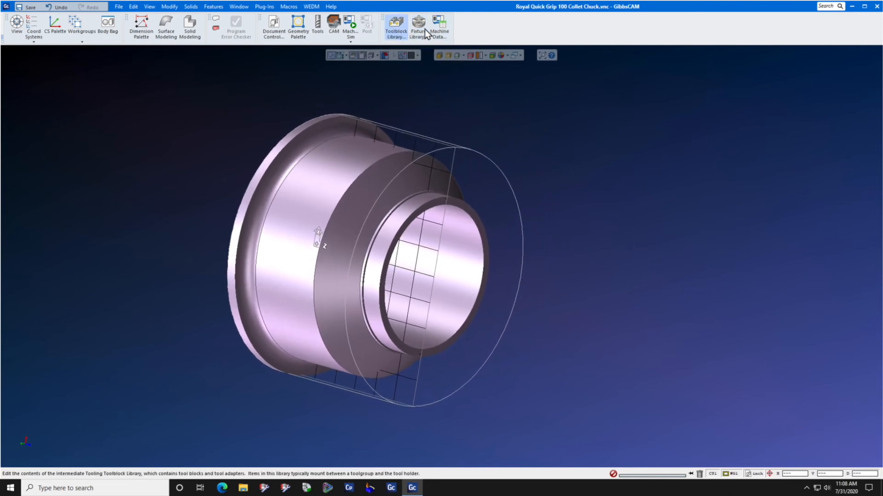
{"action": "mouse_move", "coordinate": [400, 99]}
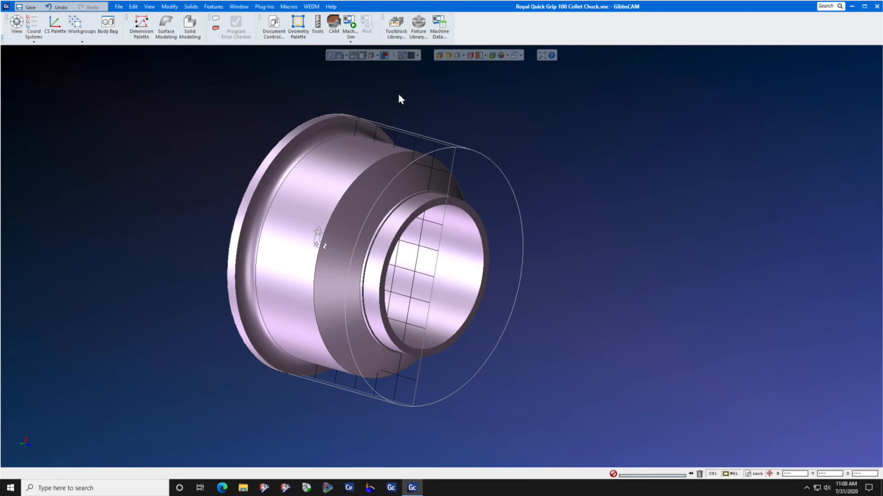
{"action": "mouse_move", "coordinate": [396, 25]}
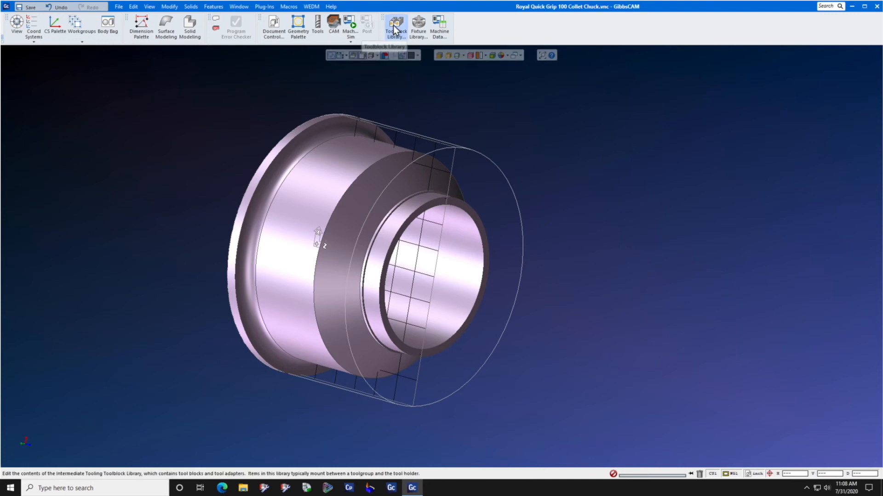
{"action": "mouse_move", "coordinate": [416, 77]}
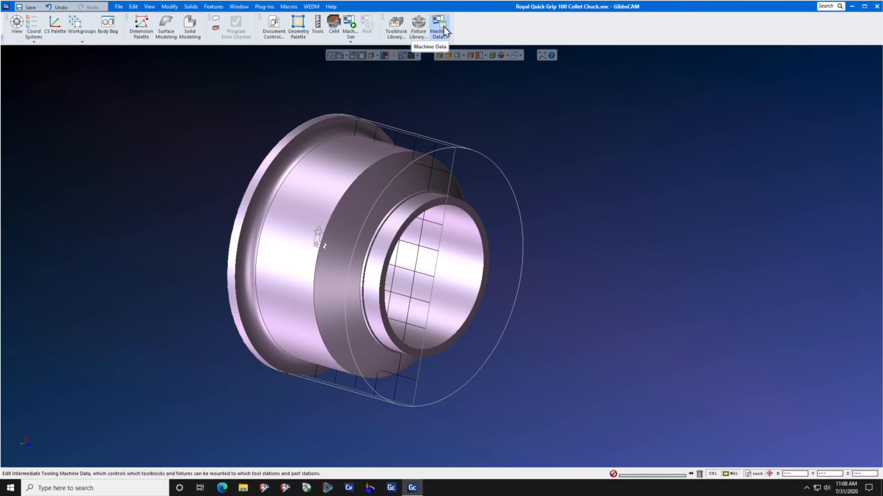
{"action": "mouse_move", "coordinate": [219, 108]}
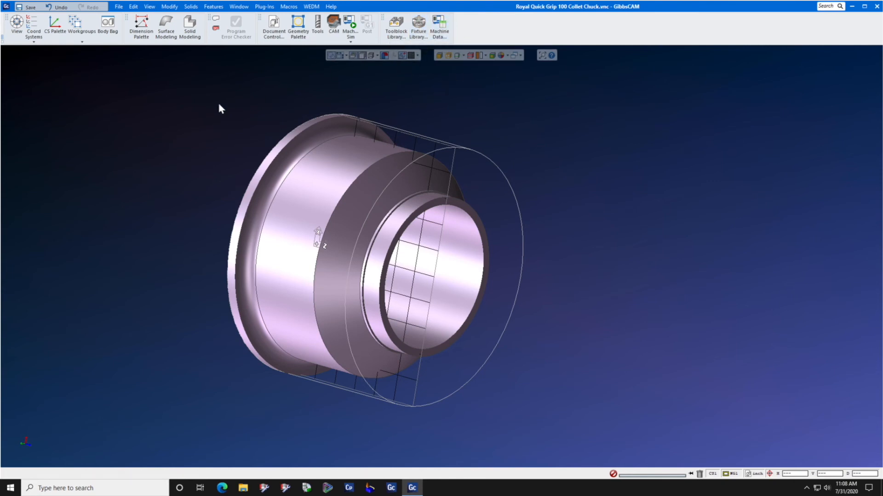